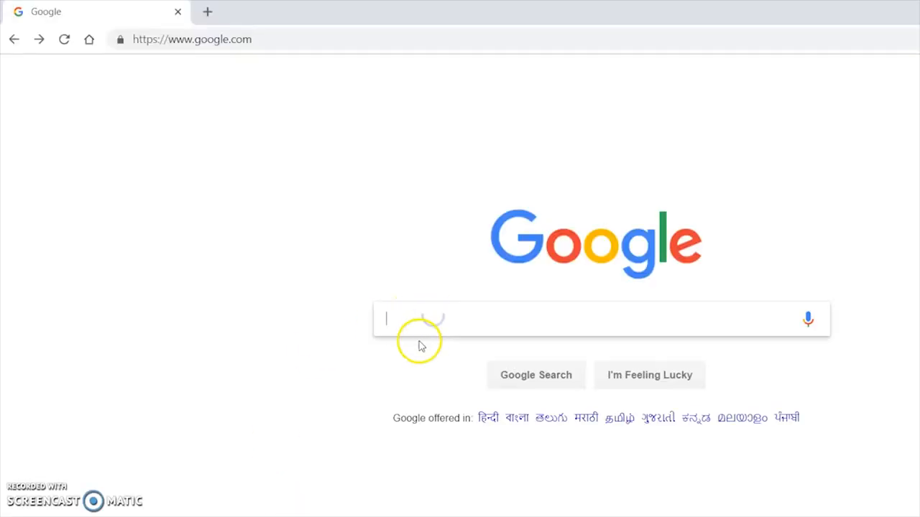
# Step: Search Google for 'sof olympiad' and open the SOF Olympiad Trainer result
pyautogui.write('sofo')
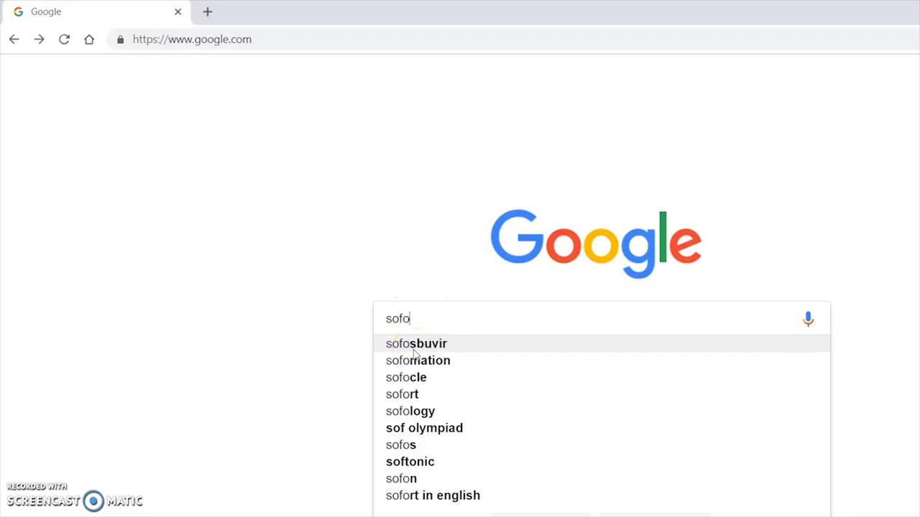
pyautogui.write('lyp')
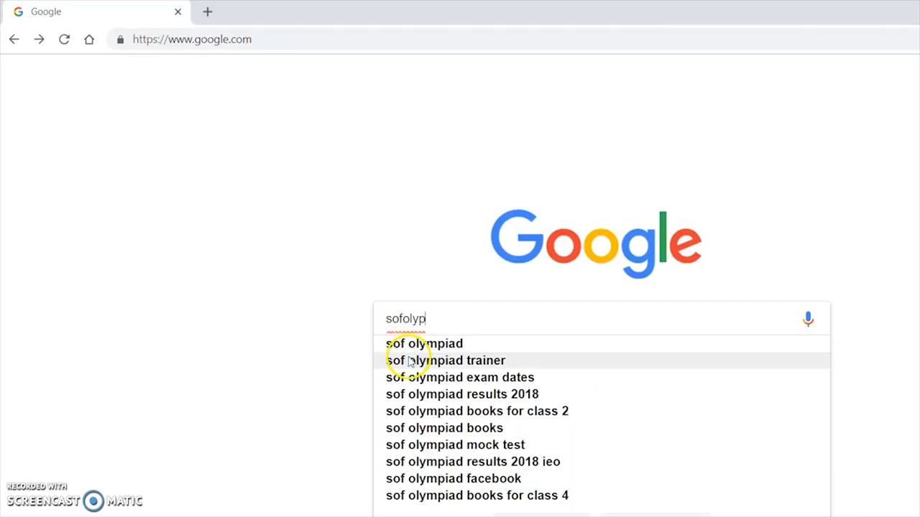
pyautogui.click(424, 344)
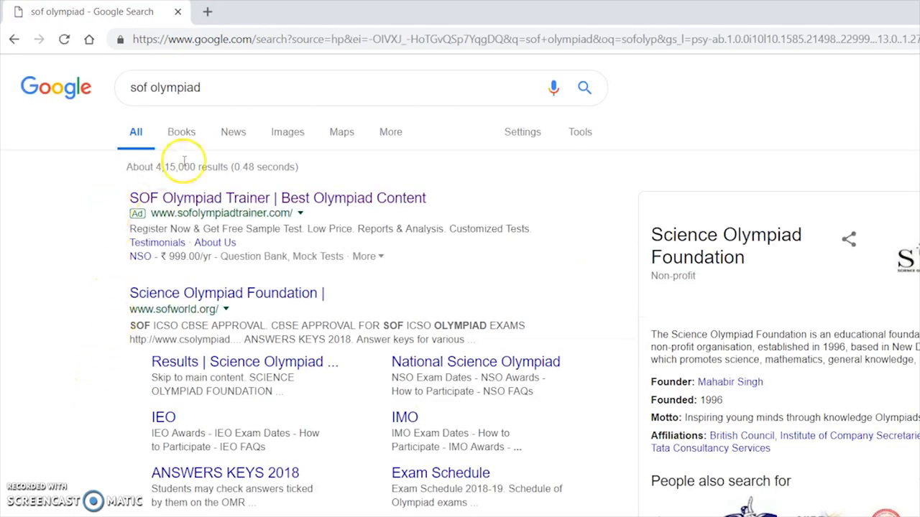
pyautogui.click(277, 198)
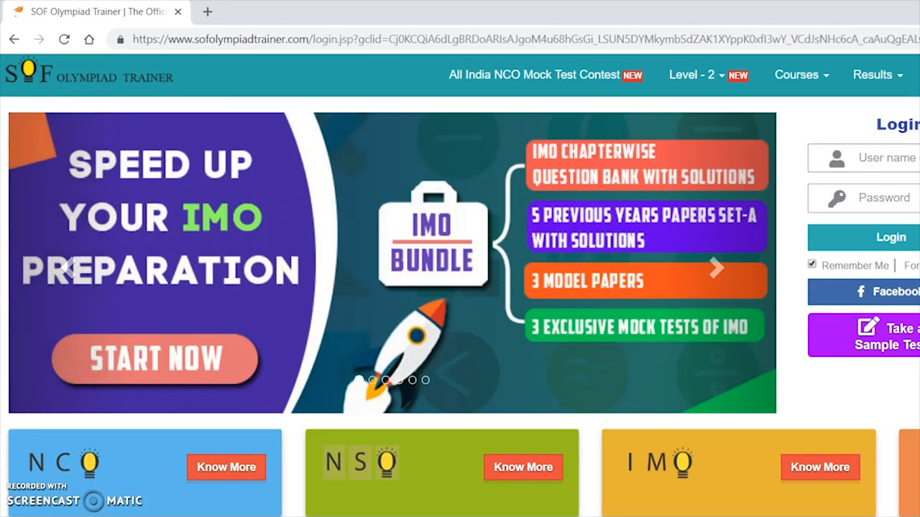